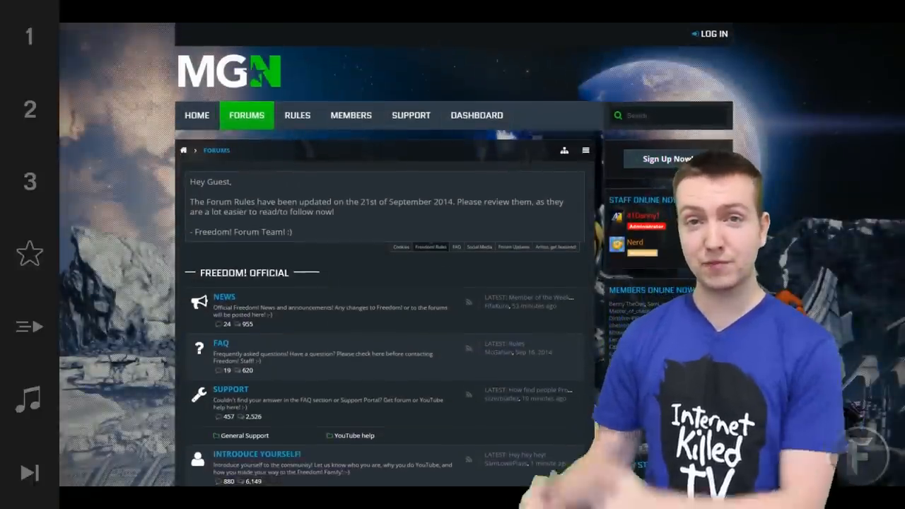
Step: Scroll the forum index past Freedom! Official and Freedom! Services down to General Forums
scroll(down, 3)
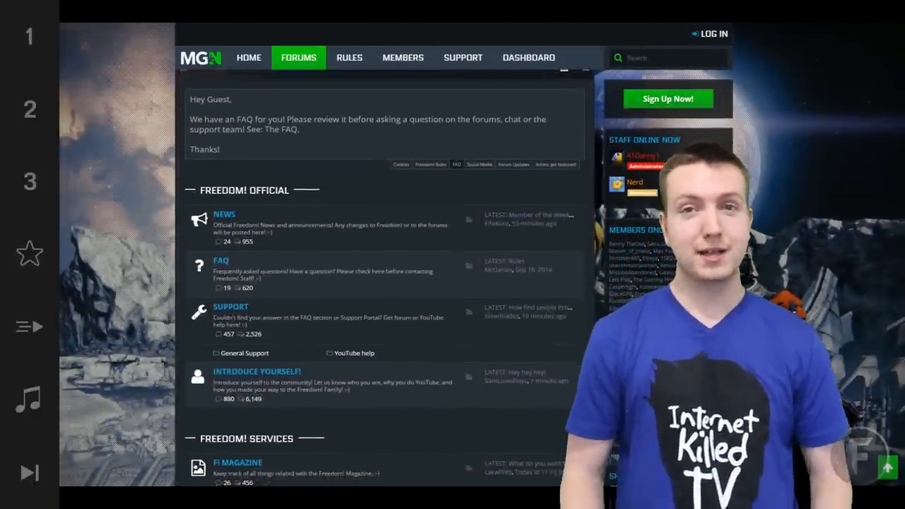
scroll(down, 3)
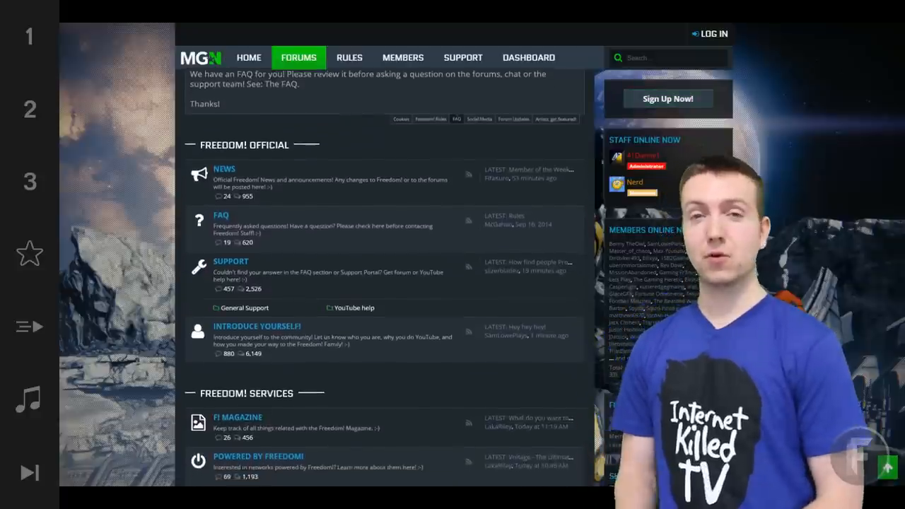
scroll(down, 3)
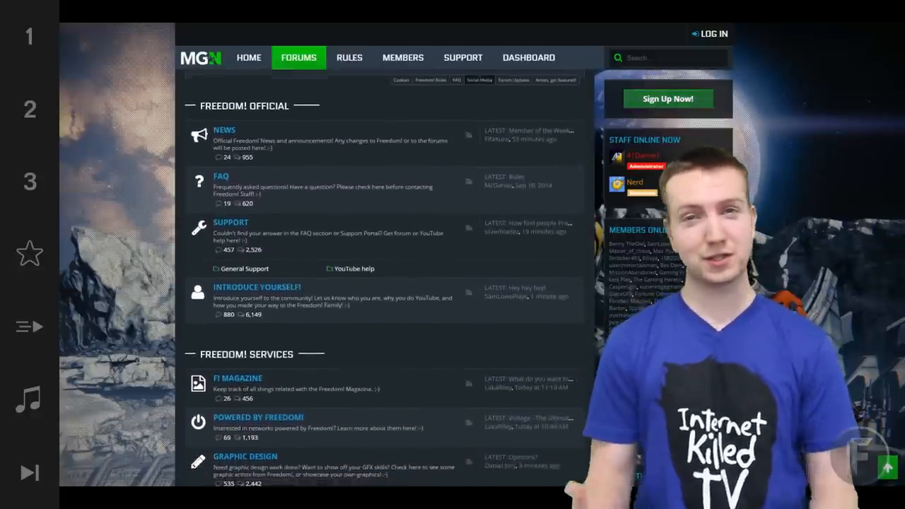
scroll(down, 3)
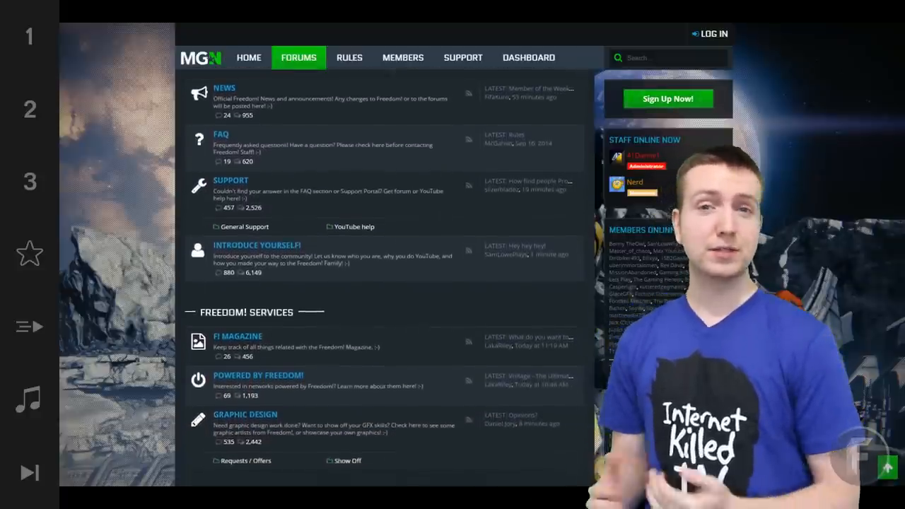
scroll(down, 3)
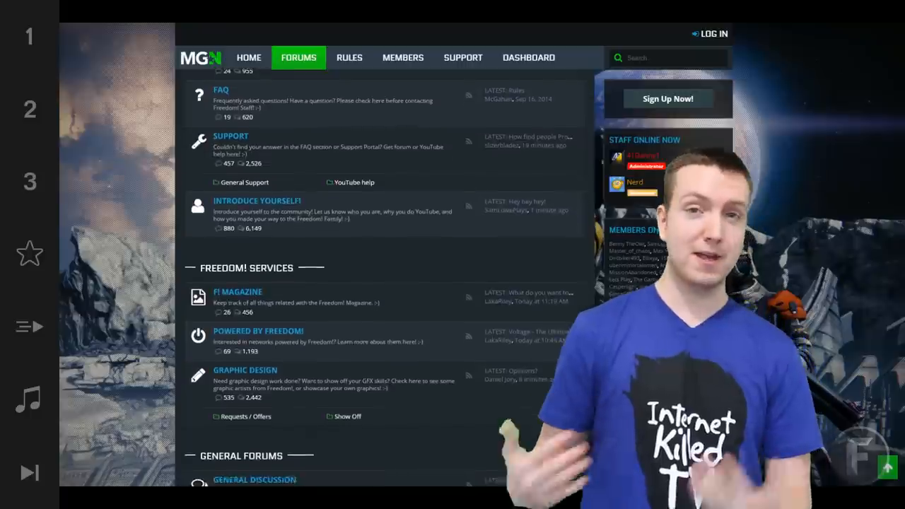
scroll(down, 3)
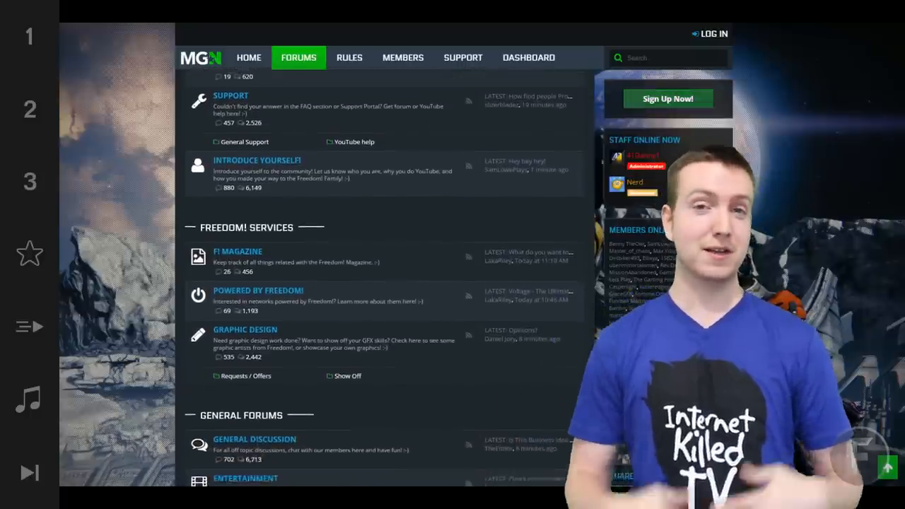
scroll(down, 3)
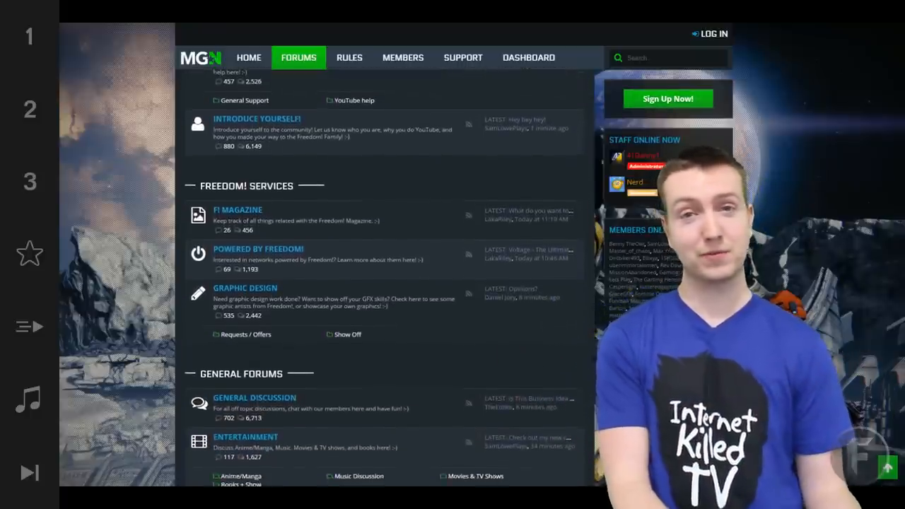
scroll(down, 3)
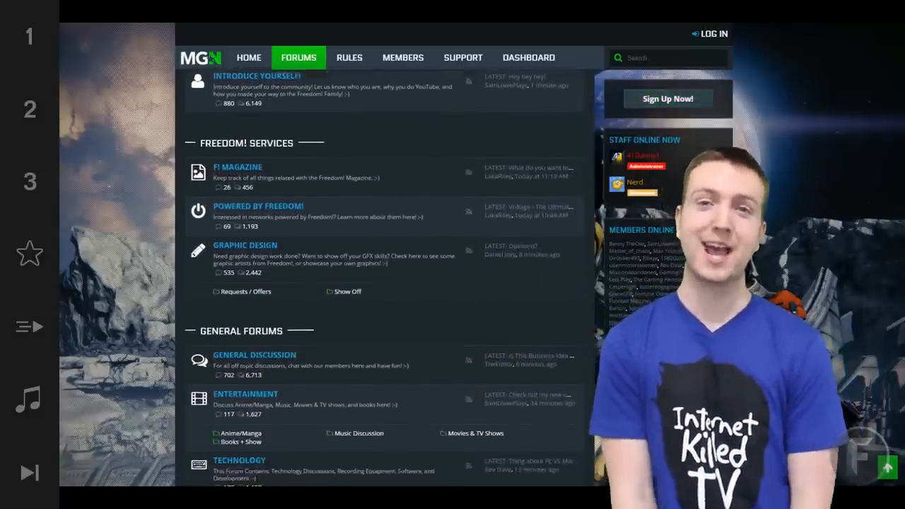
scroll(down, 3)
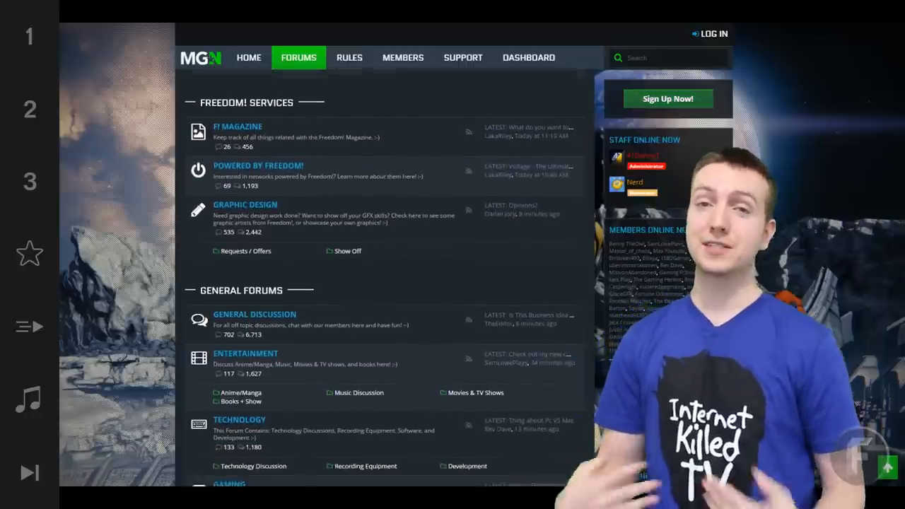
scroll(down, 3)
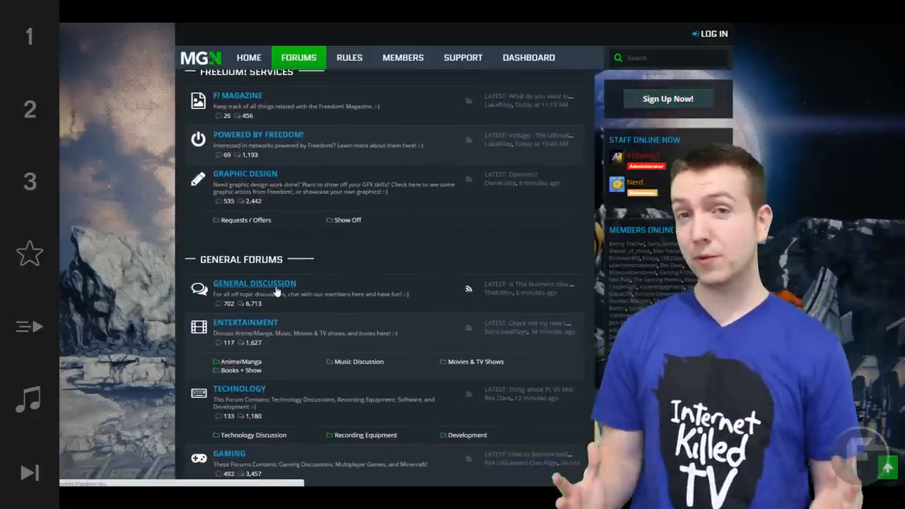
Step: Enter General Discussion, view the thread on scripting videos and read through its replies
click(254, 283)
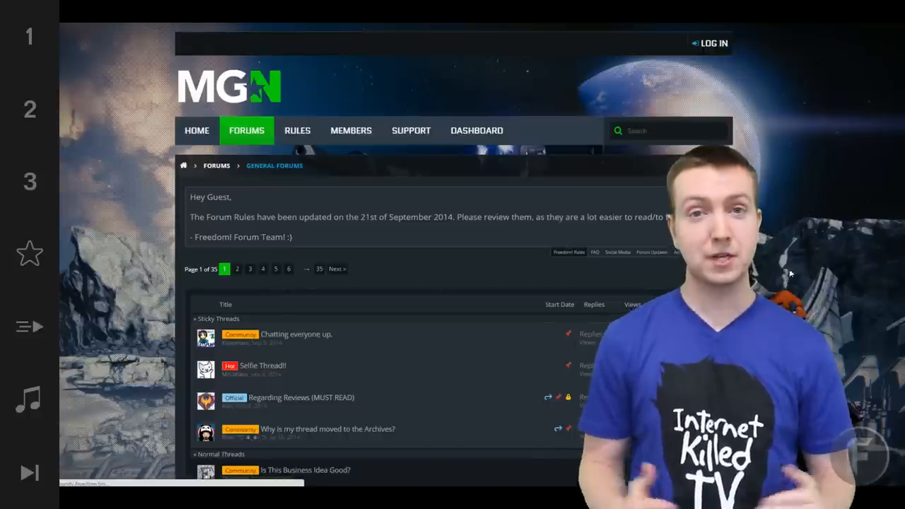
scroll(down, 3)
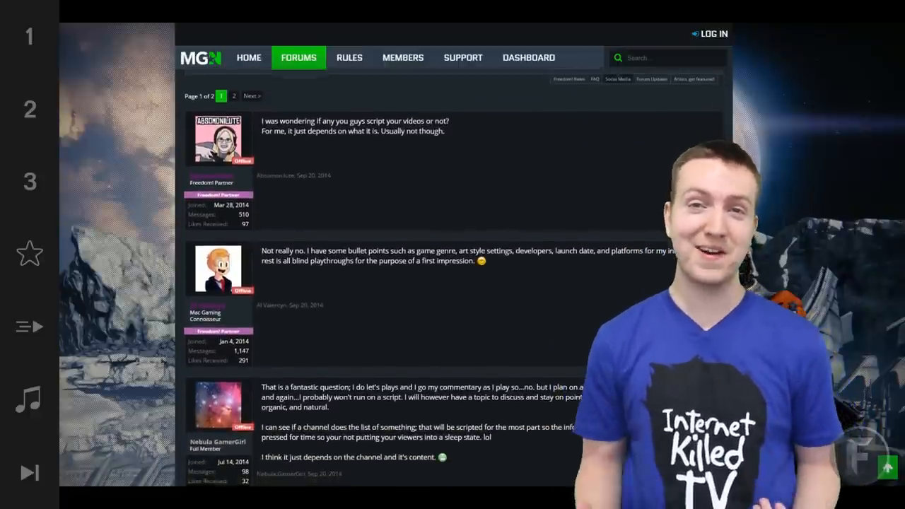
scroll(down, 3)
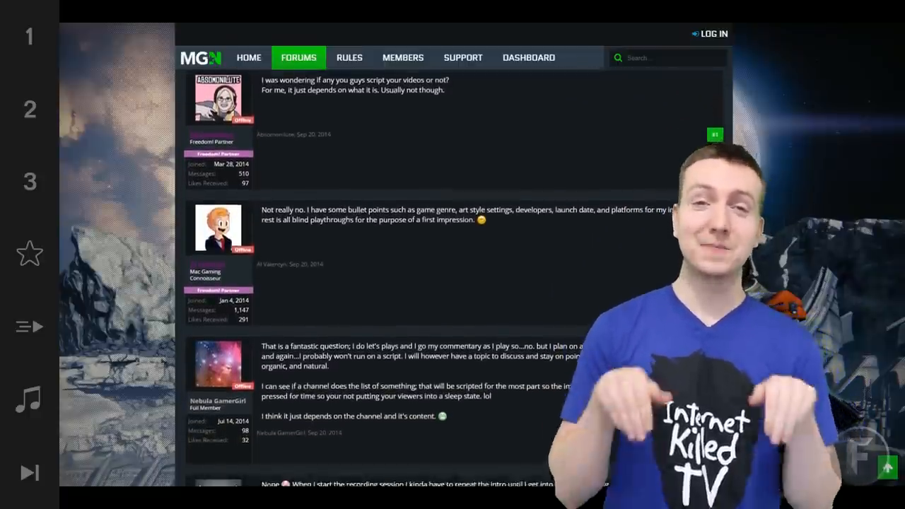
scroll(down, 3)
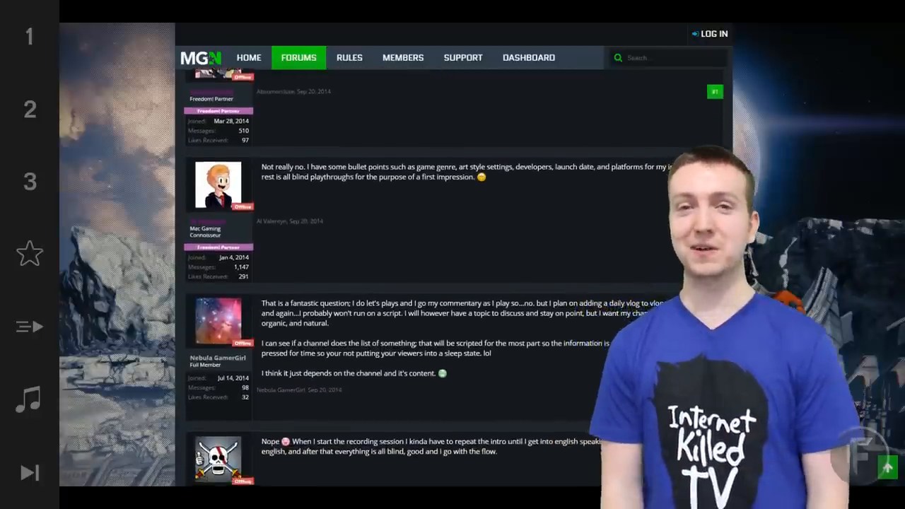
scroll(down, 3)
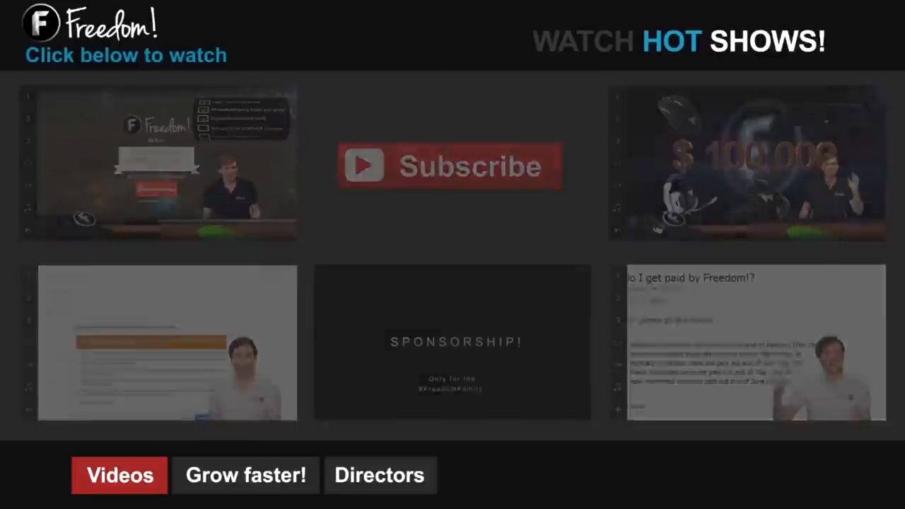
Step: Show the Grow faster! playlists (More Views, More CPM, More Music), then go to the Freedom! benefits page
click(246, 475)
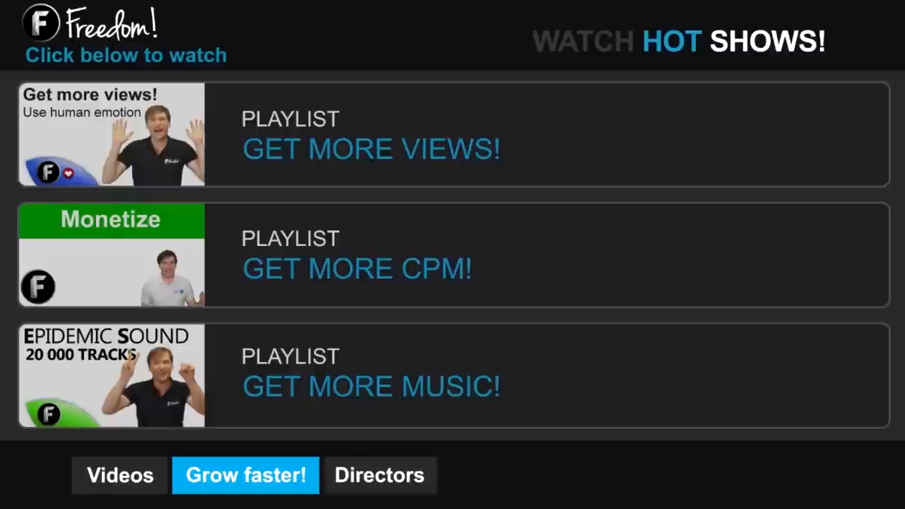
click(380, 475)
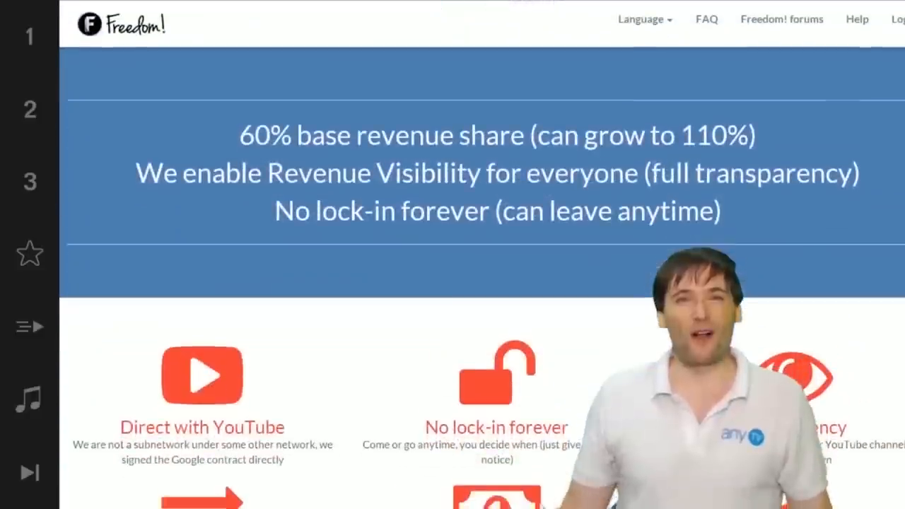
Step: Scroll to the partner benefits grid: Revenue share, No minimum payout, Content ID and Music
scroll(down, 3)
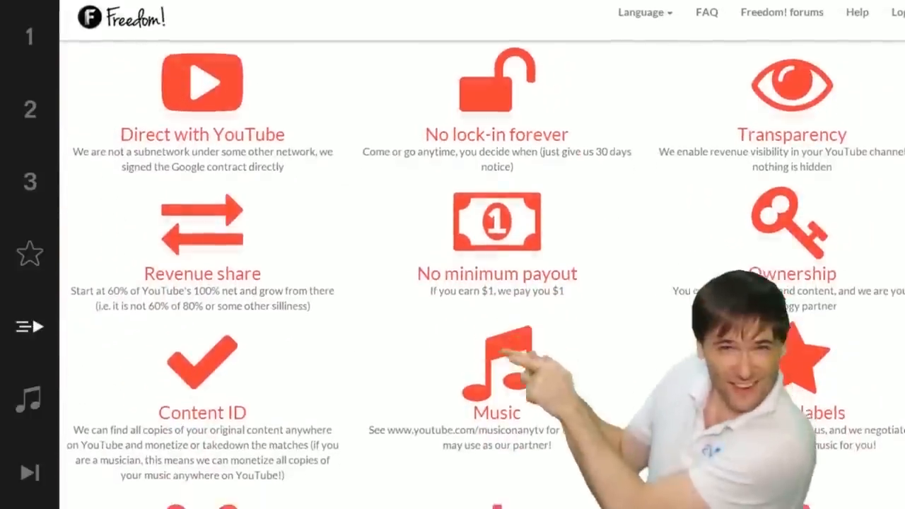
scroll(down, 3)
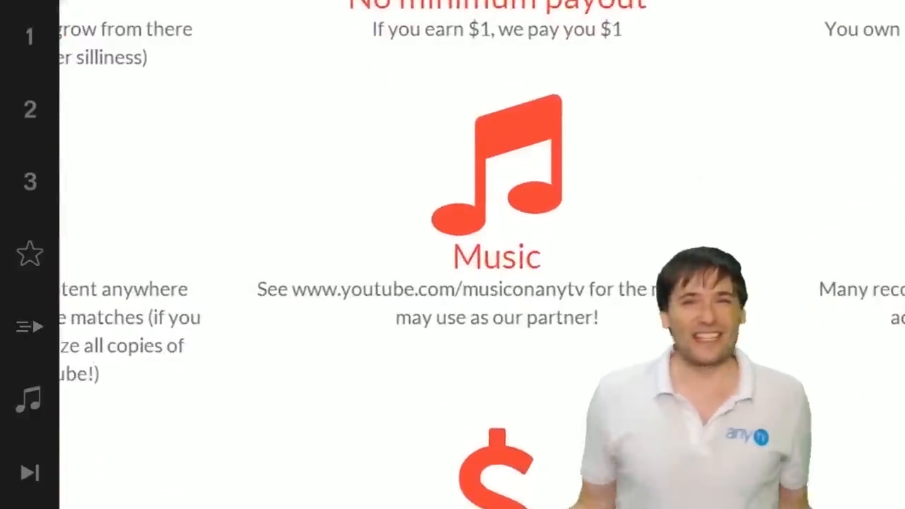